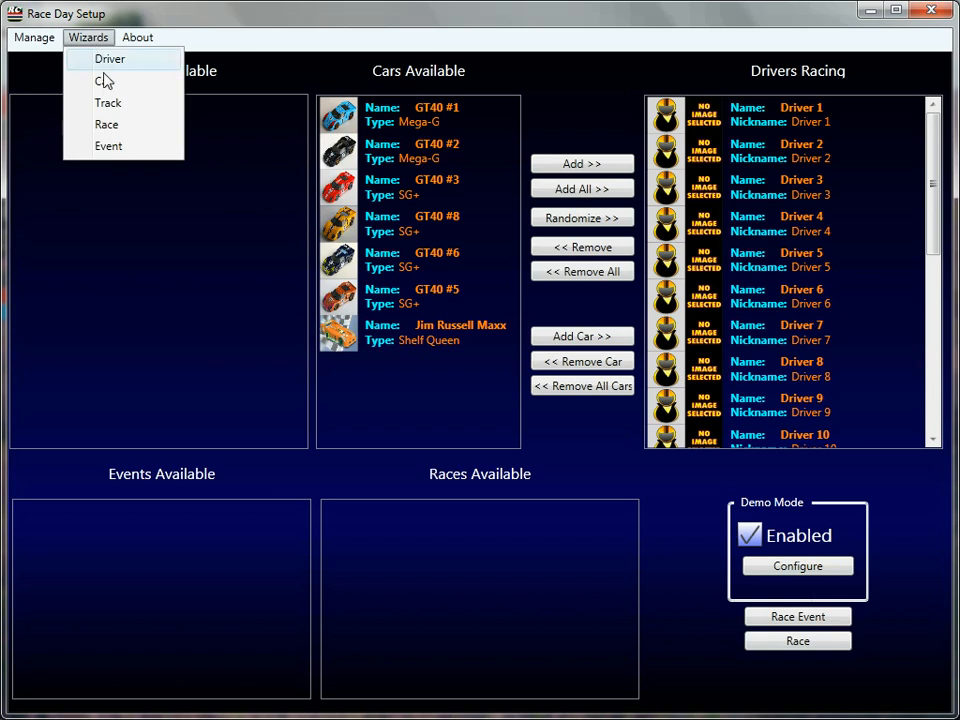
Launch the Race Setup Wizard from the Wizards menu.
left_click(185, 205)
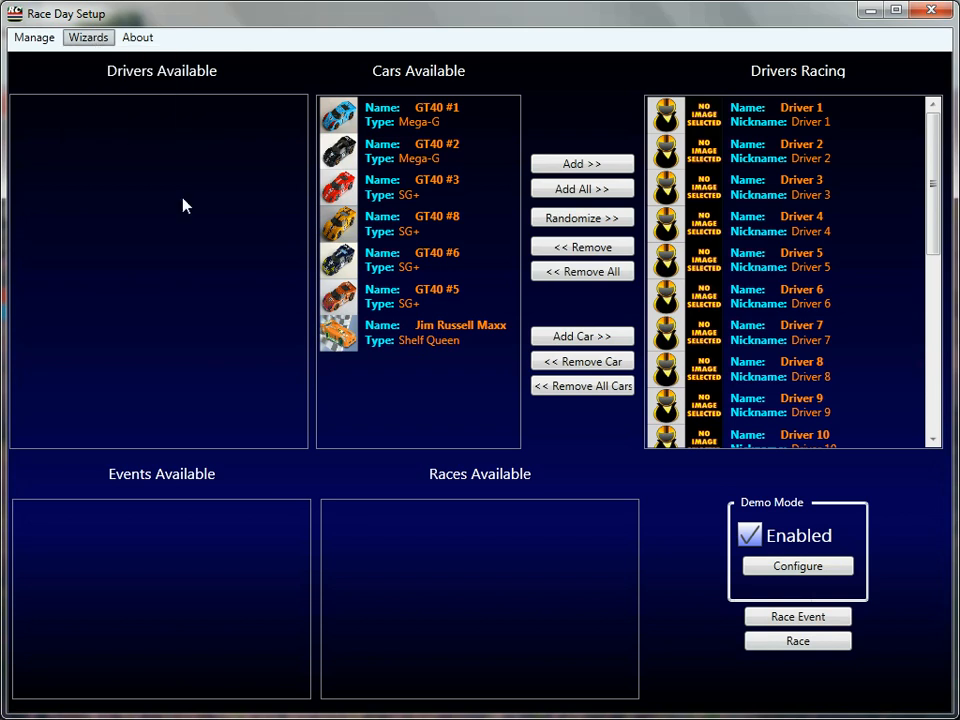
mouse_move(240, 291)
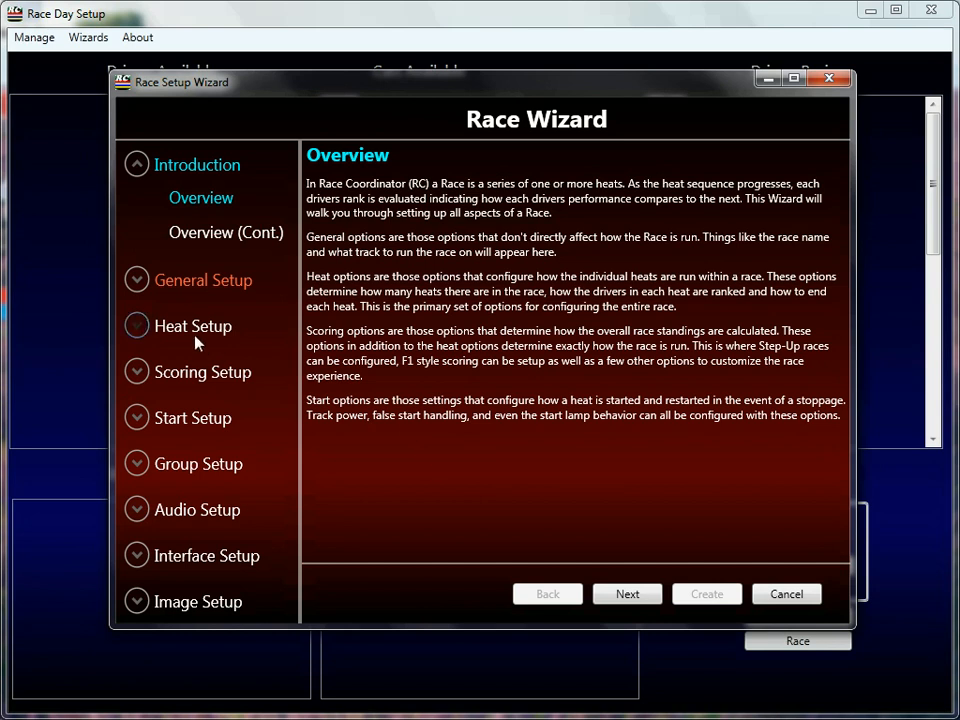
Advance past the wizard overview to the Race Name page.
left_click(202, 280)
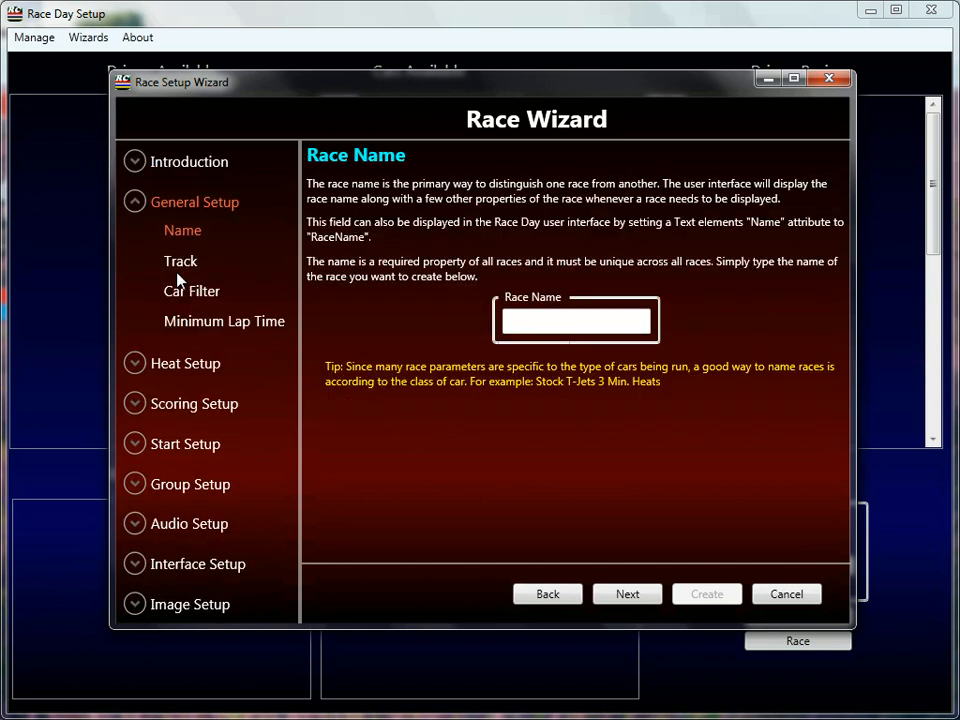
mouse_move(400, 261)
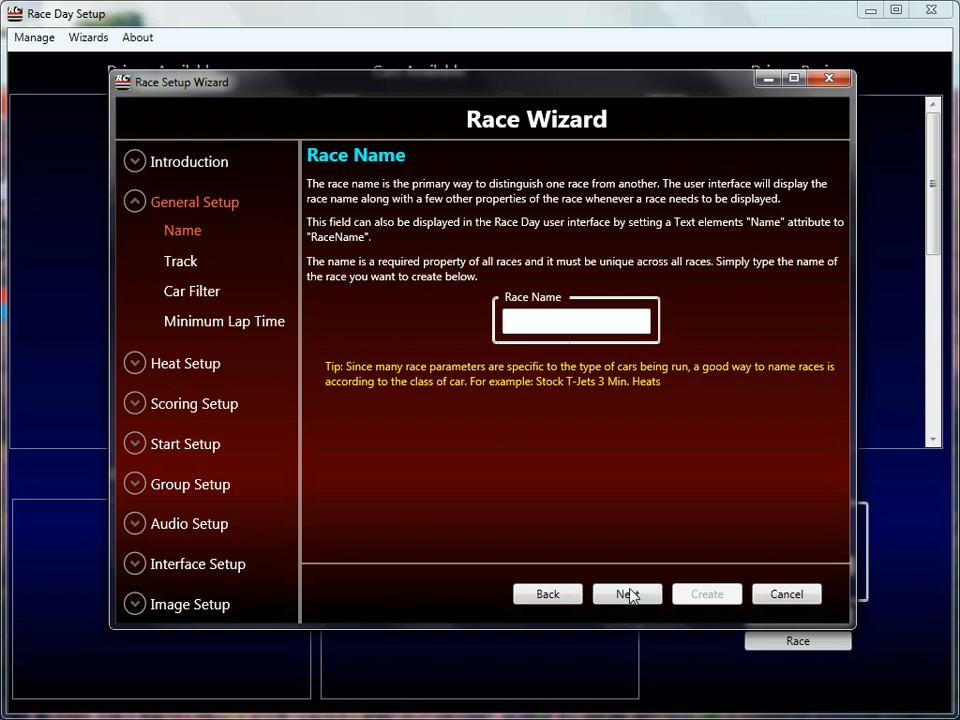
Advance to the Track page showing the 4 Lane Track.
left_click(627, 593)
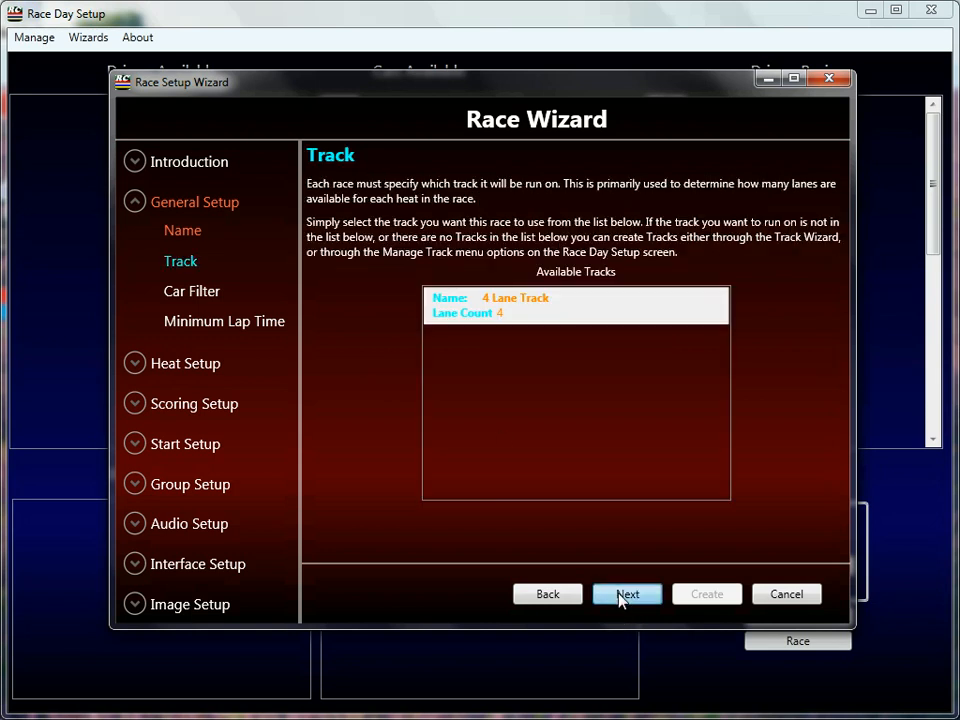
mouse_move(483, 478)
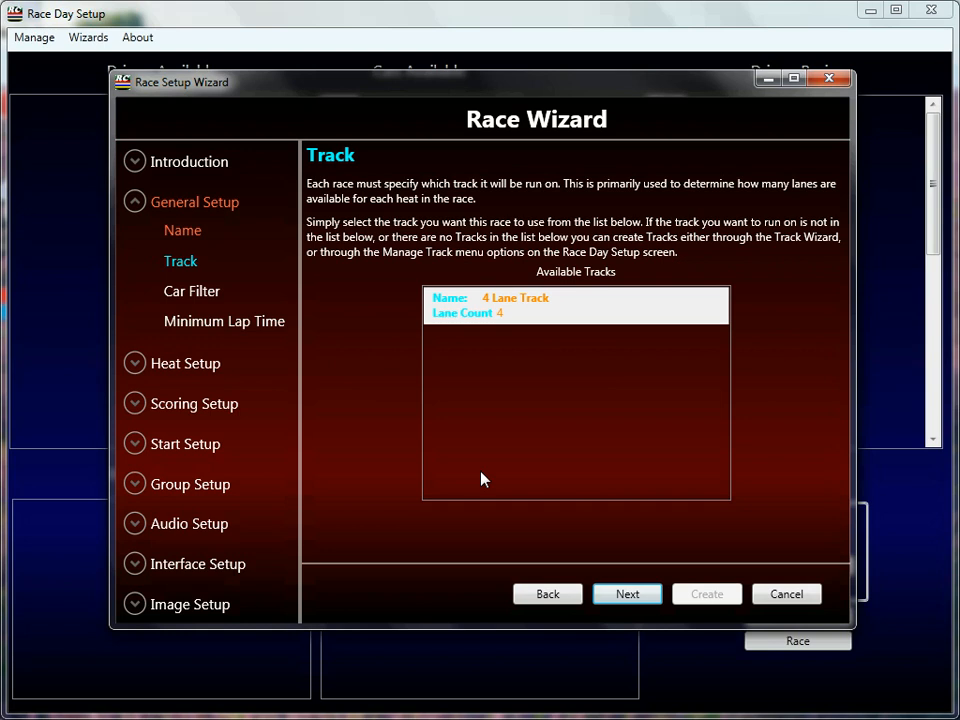
mouse_move(528, 351)
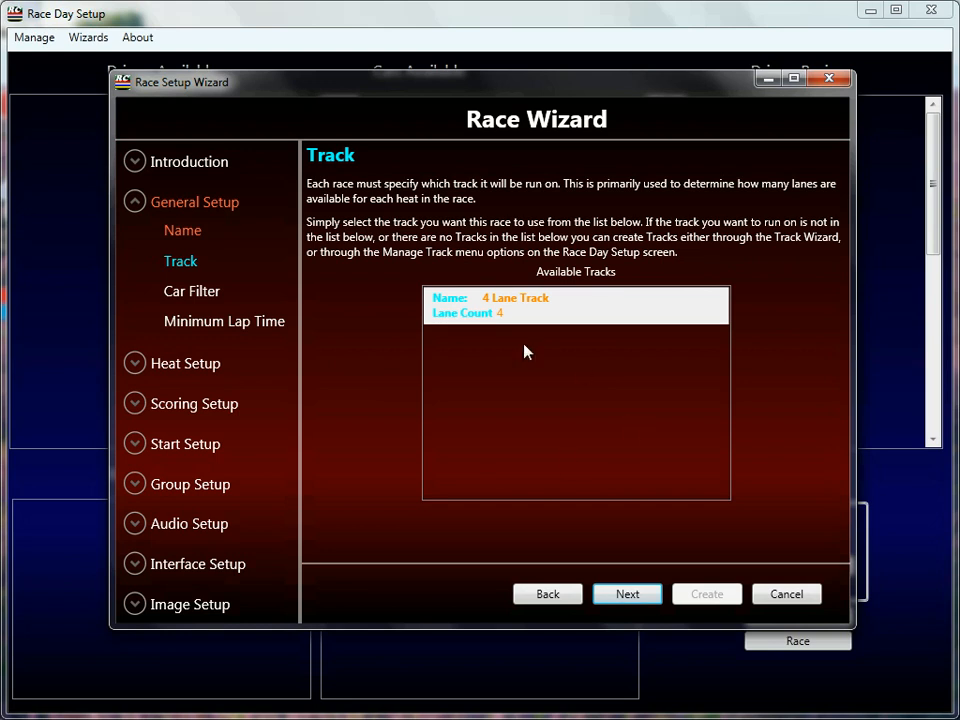
mouse_move(485, 317)
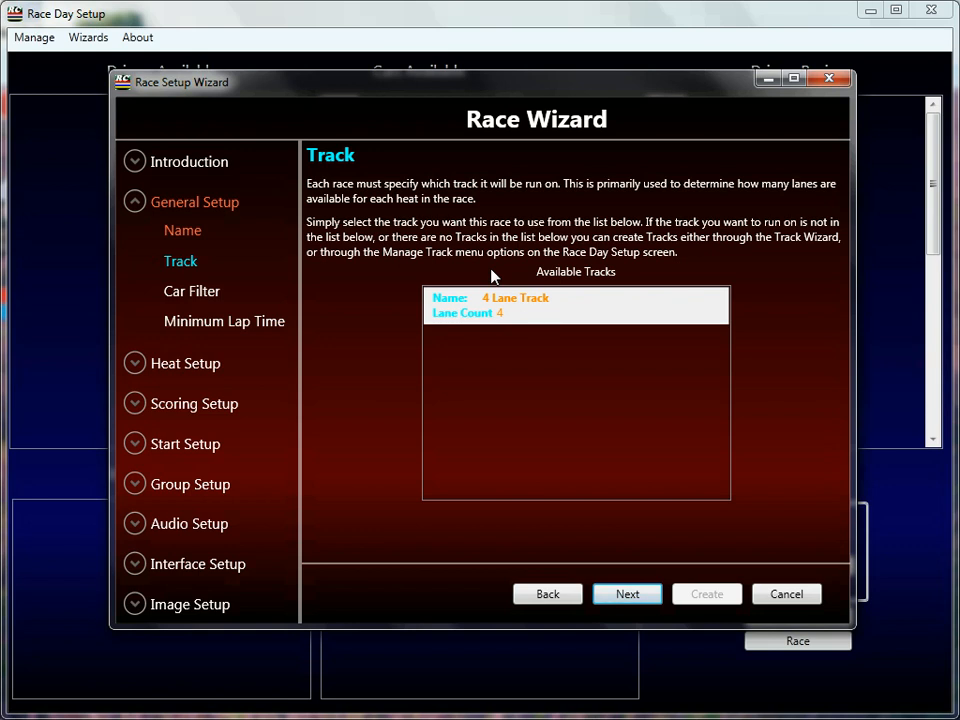
Advance to the Car Filter page, where the filter is Unlimited.
left_click(191, 291)
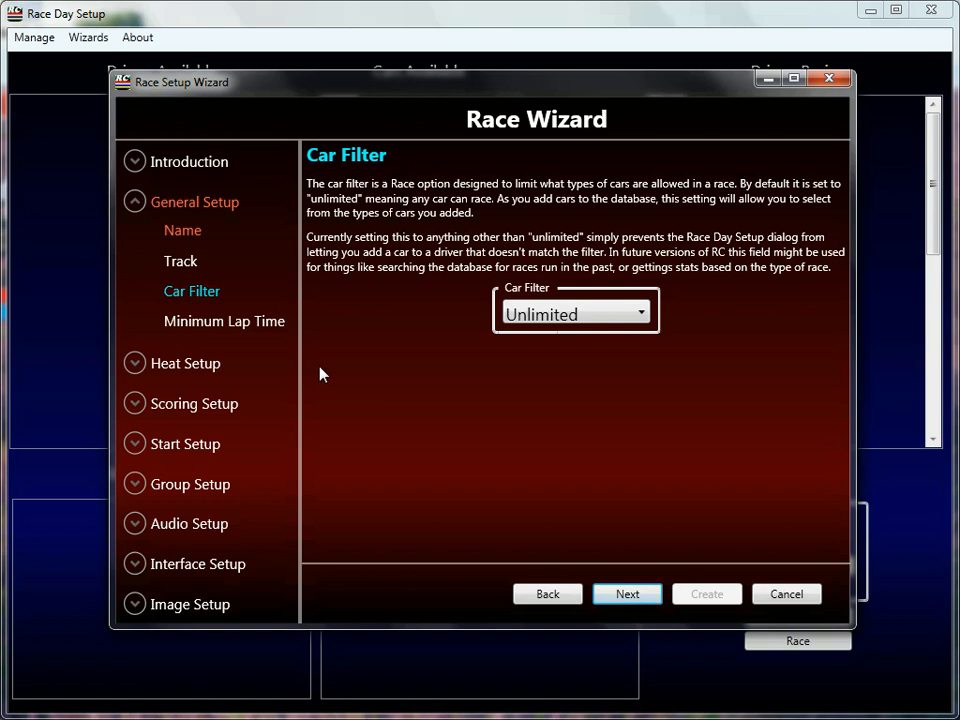
mouse_move(718, 334)
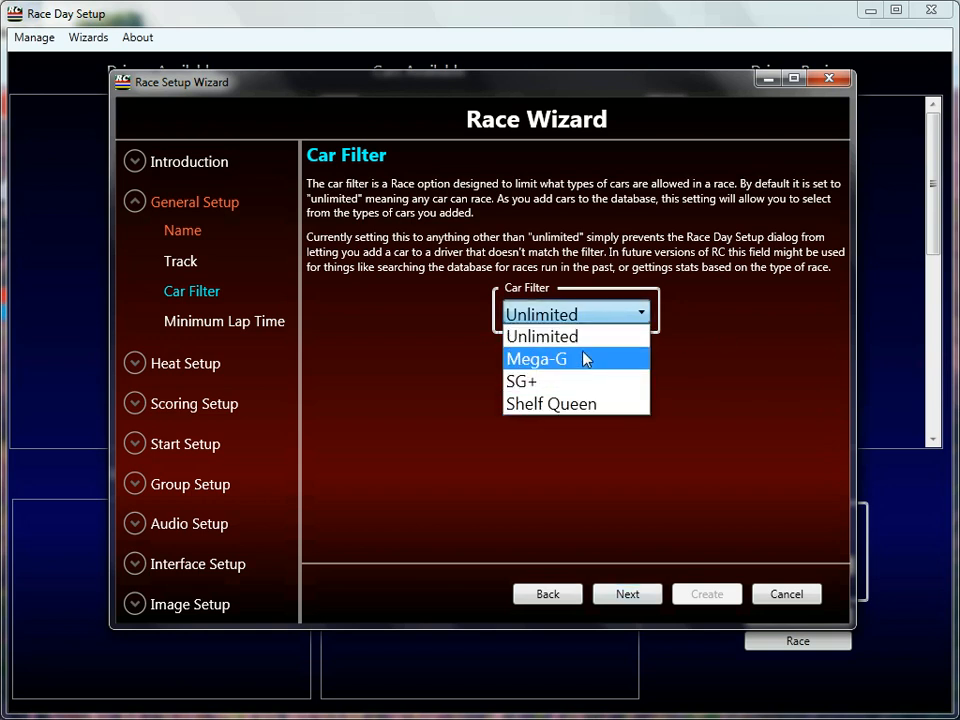
mouse_move(553, 381)
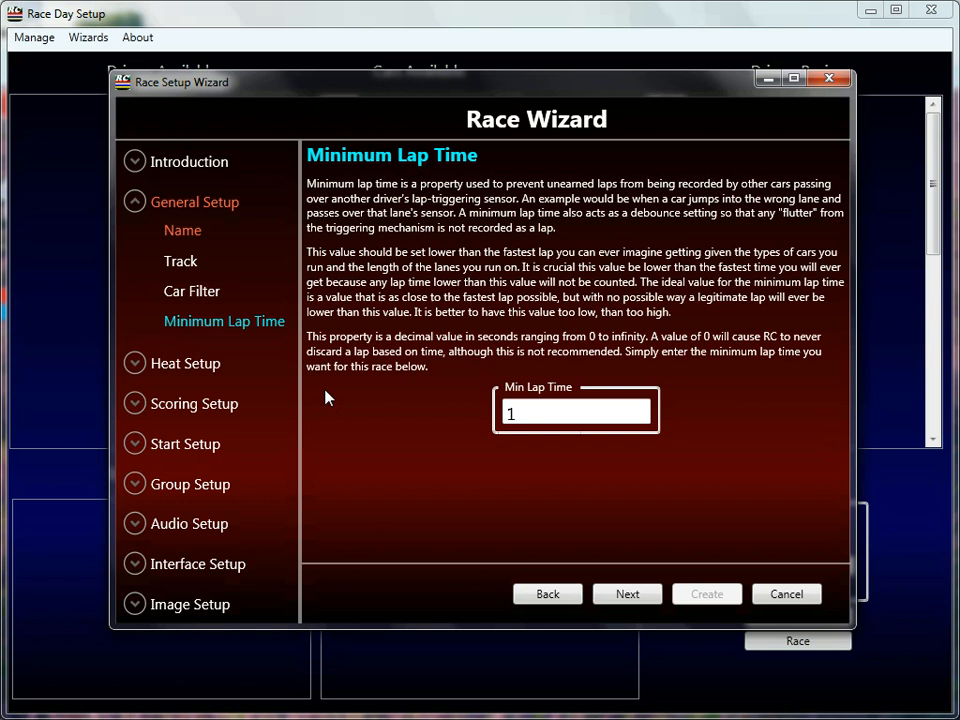
mouse_move(348, 417)
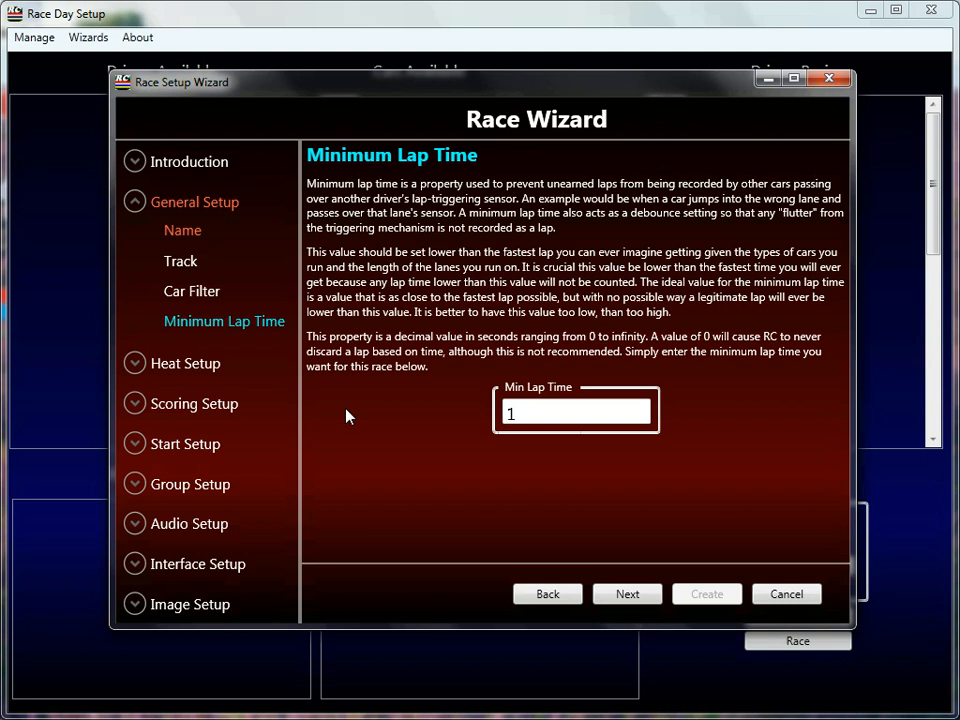
mouse_move(287, 374)
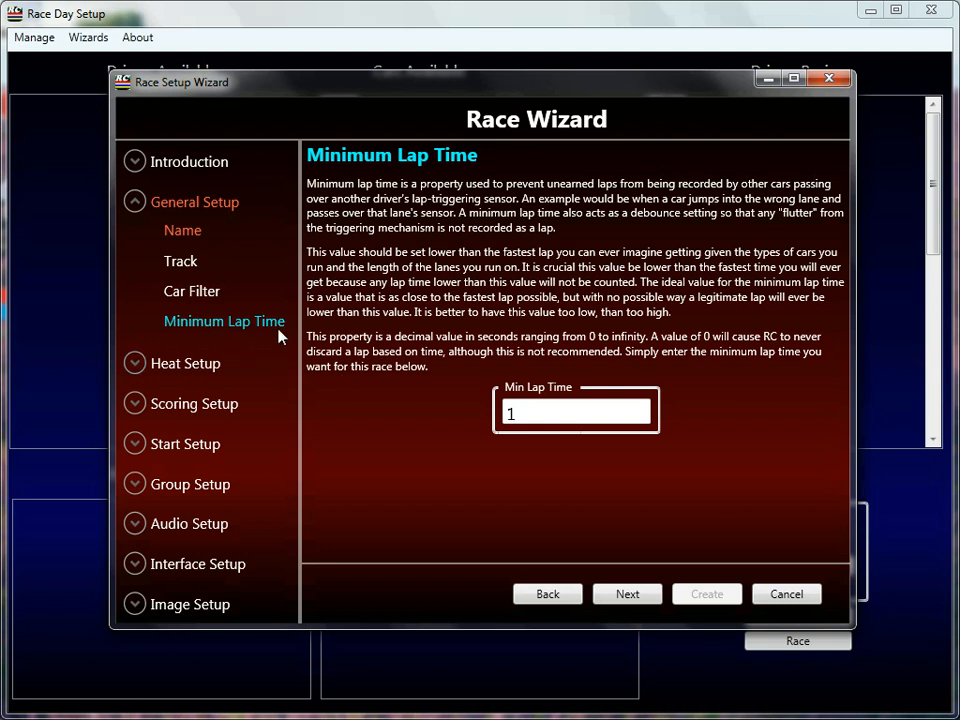
mouse_move(155, 303)
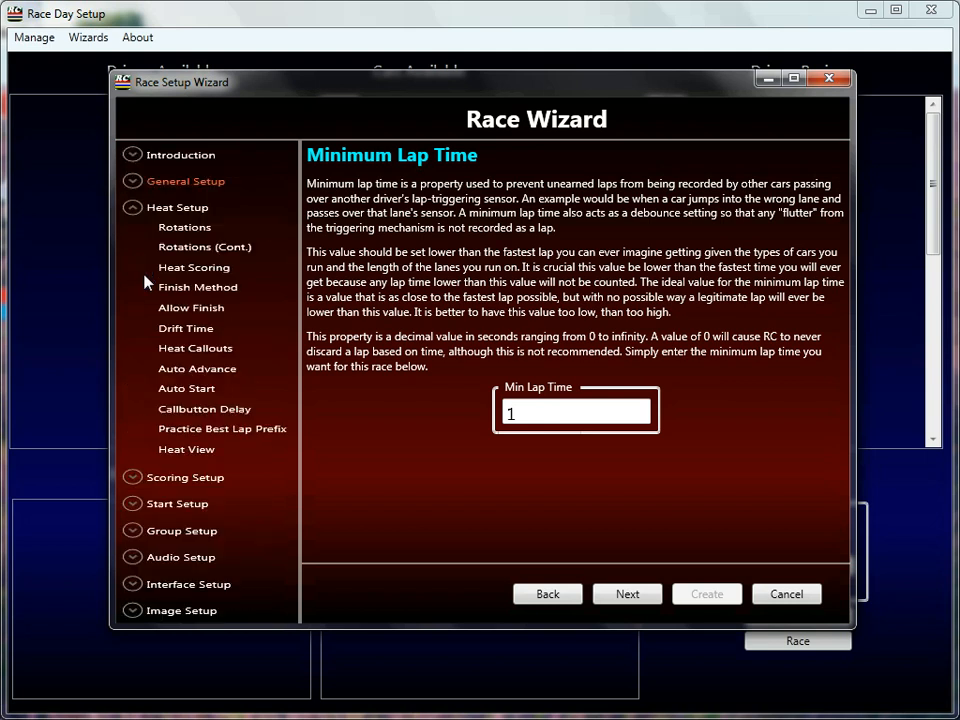
Open the Rotations (Continued) page under Heat Setup.
left_click(205, 247)
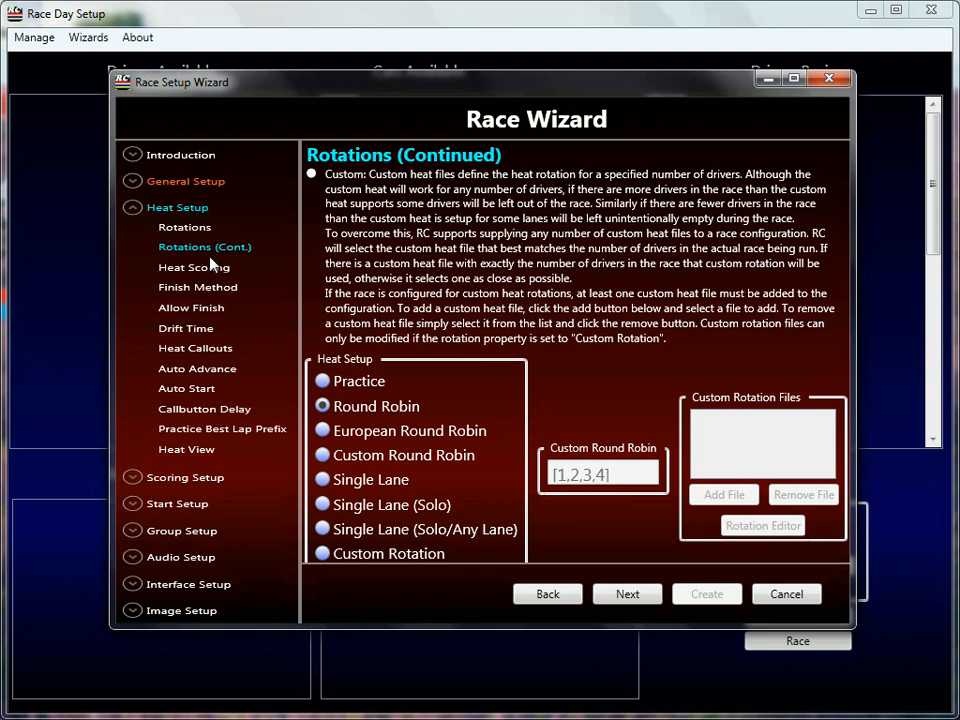
mouse_move(462, 349)
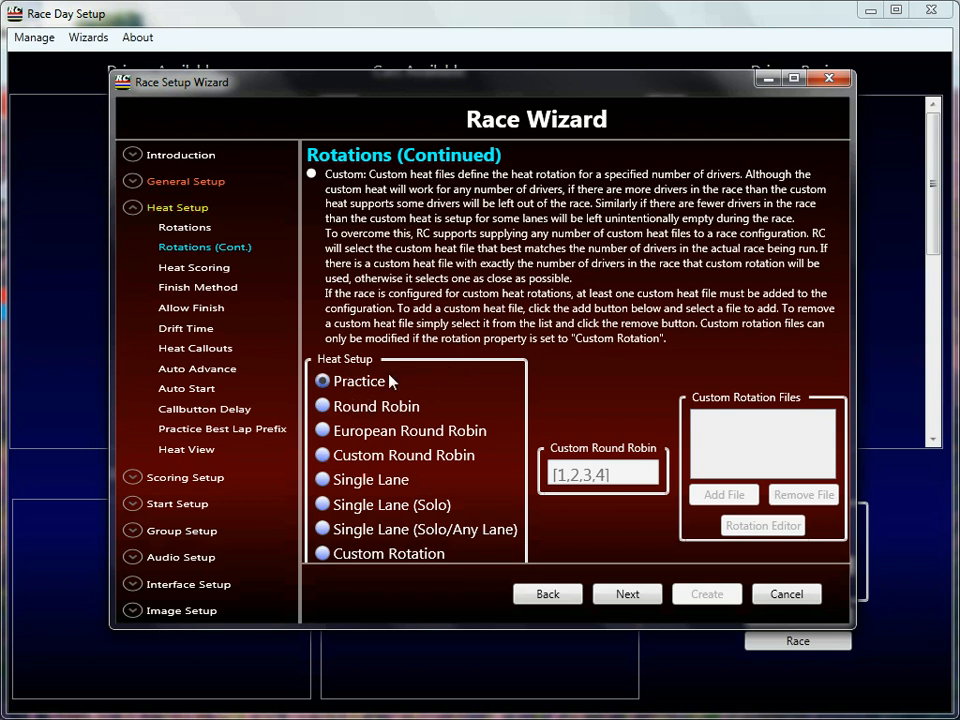
mouse_move(428, 385)
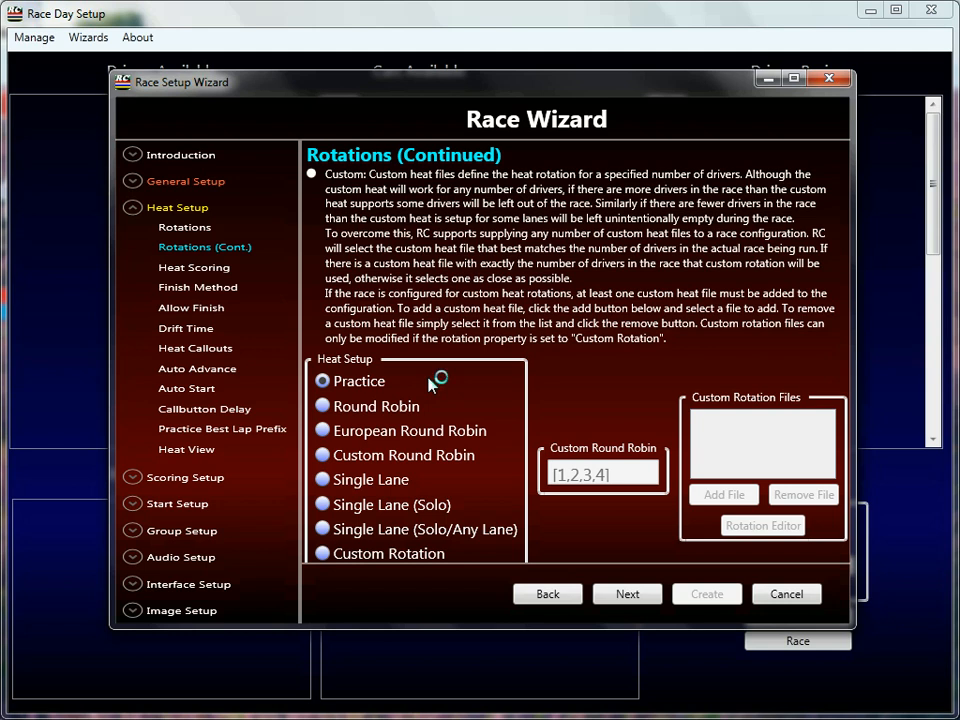
mouse_move(415, 392)
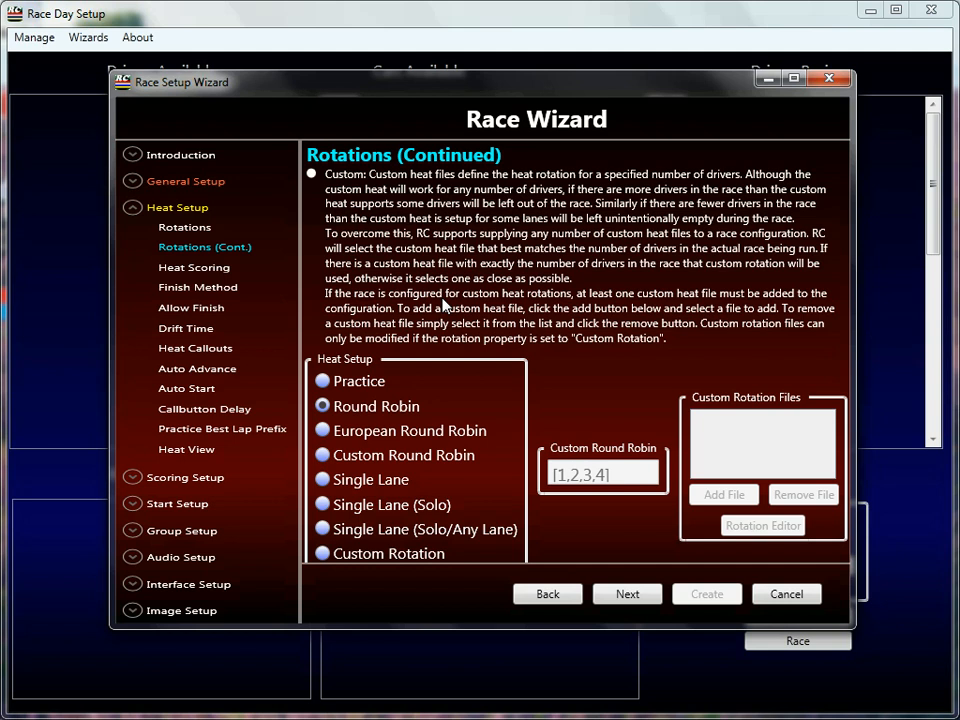
mouse_move(445, 305)
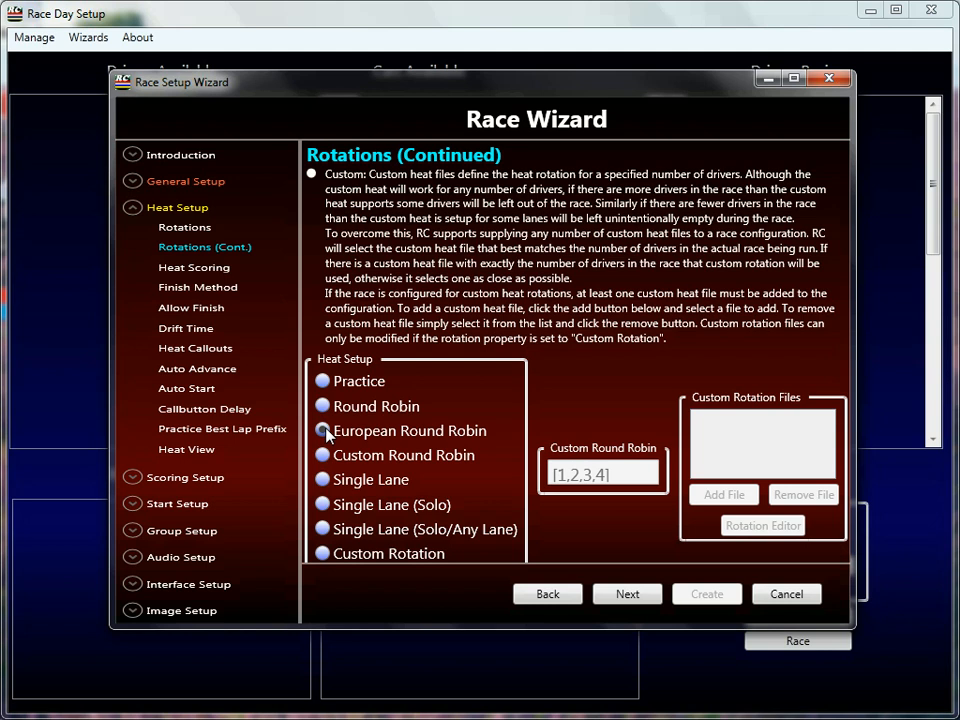
Select European Round Robin as the heat rotation.
left_click(323, 430)
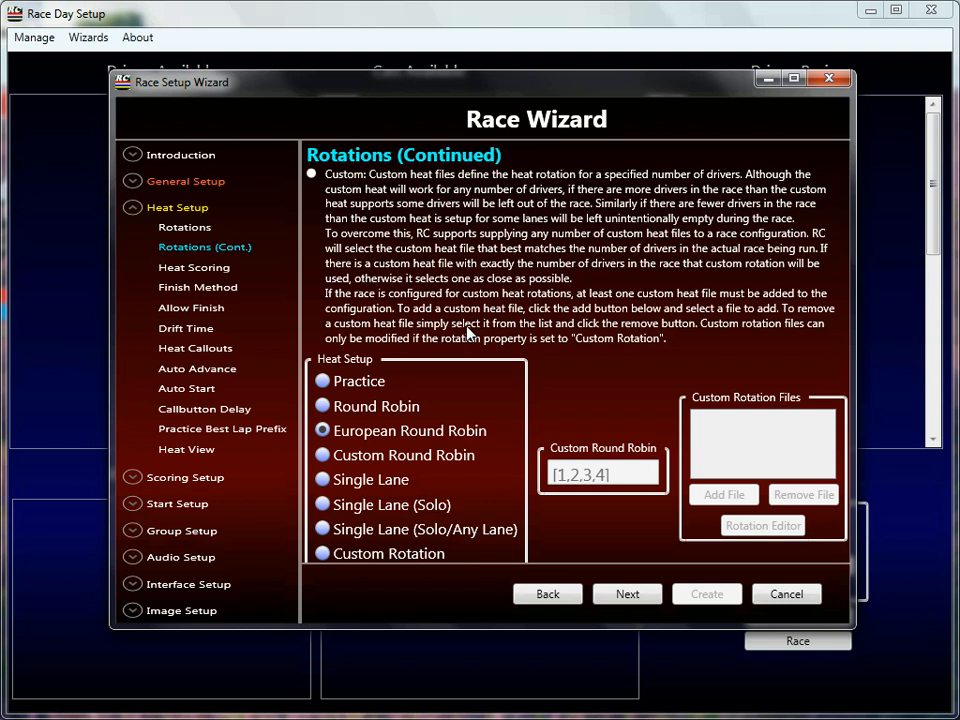
mouse_move(428, 378)
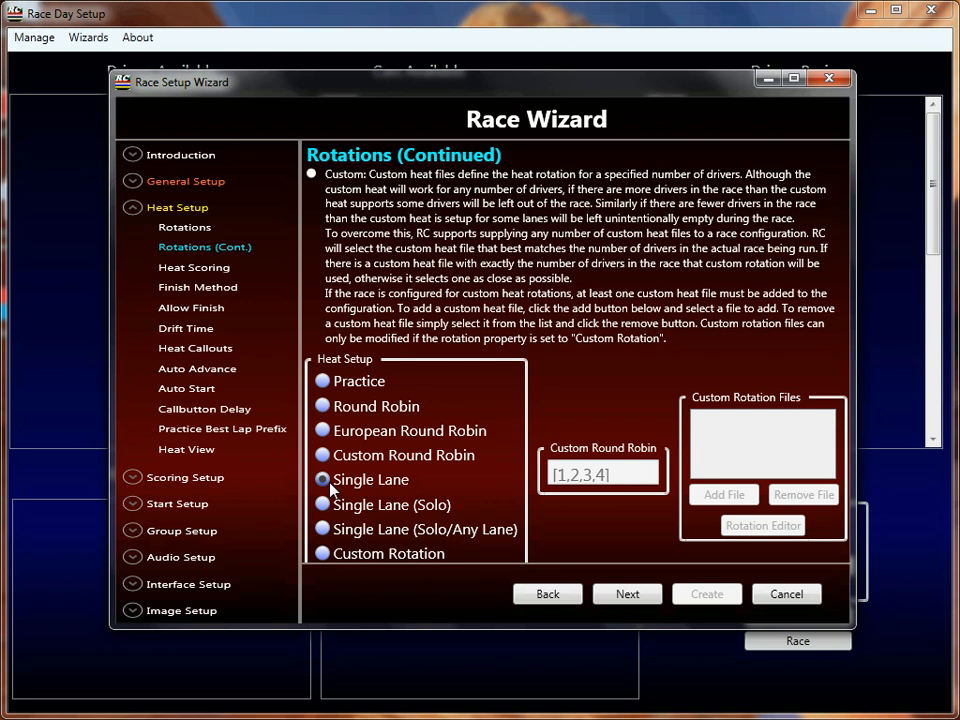
Select Single Lane (Solo) as the heat rotation.
left_click(322, 480)
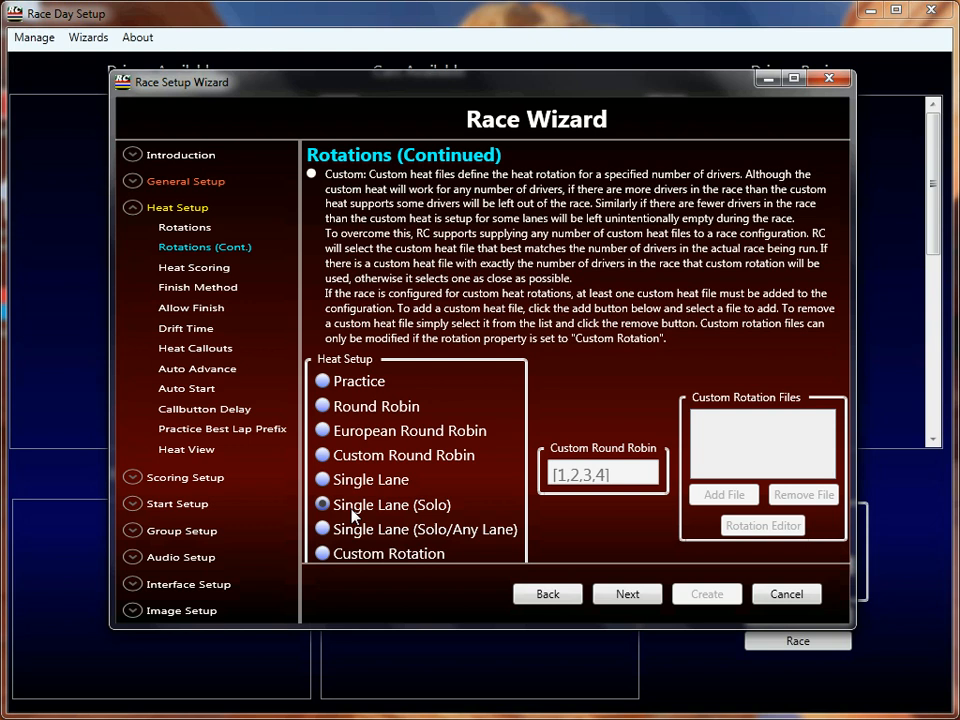
Pick Single Lane (Solo/Any Lane), then switch the heats to Custom Rotation.
left_click(323, 529)
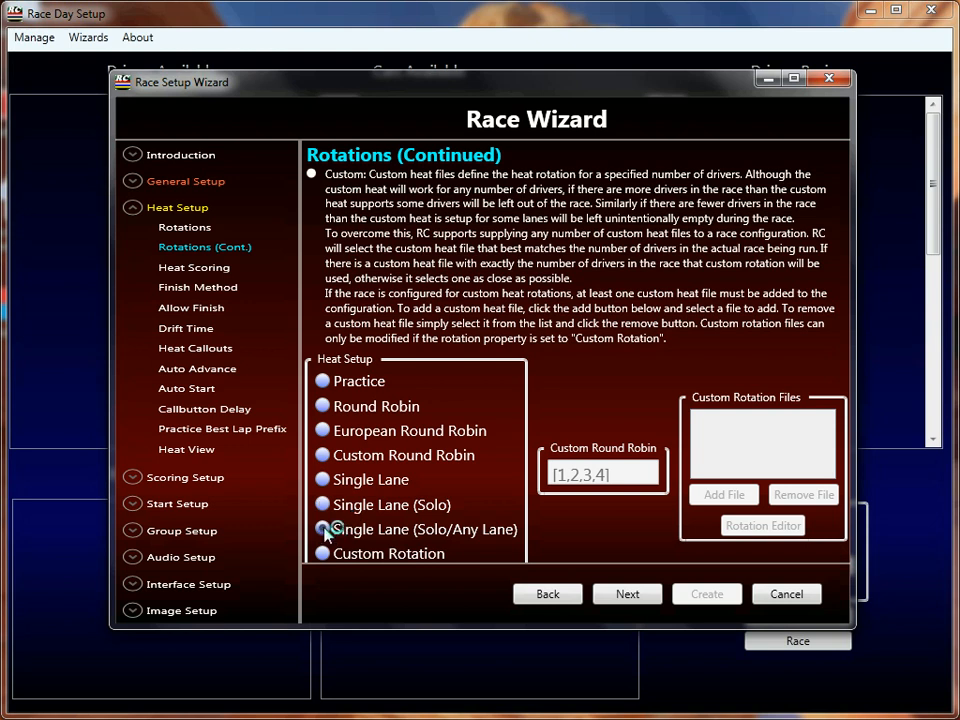
mouse_move(446, 540)
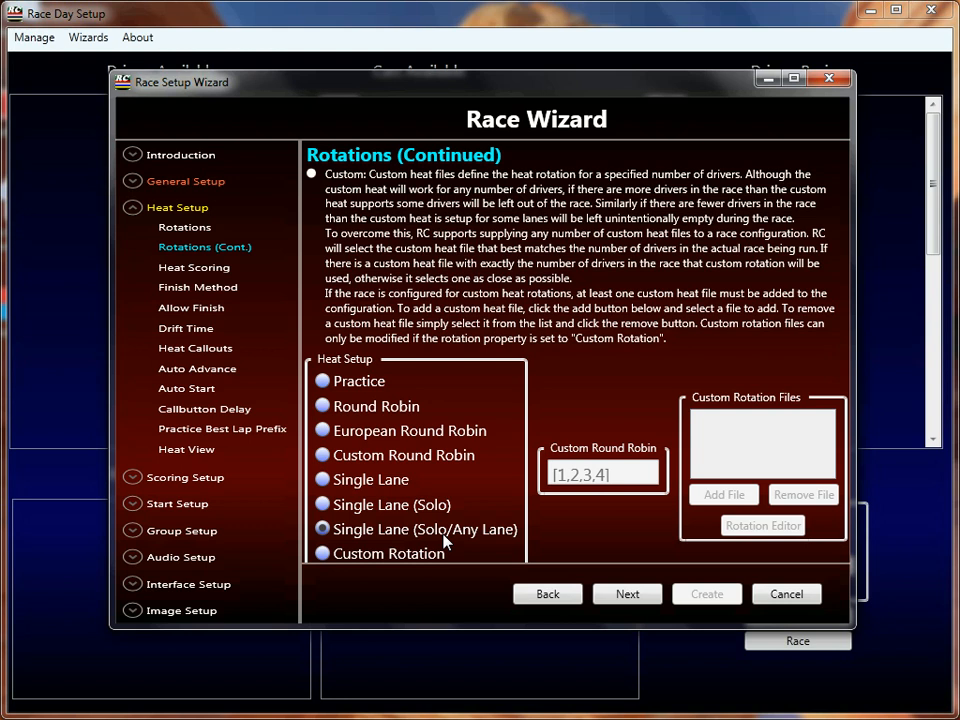
left_click(322, 553)
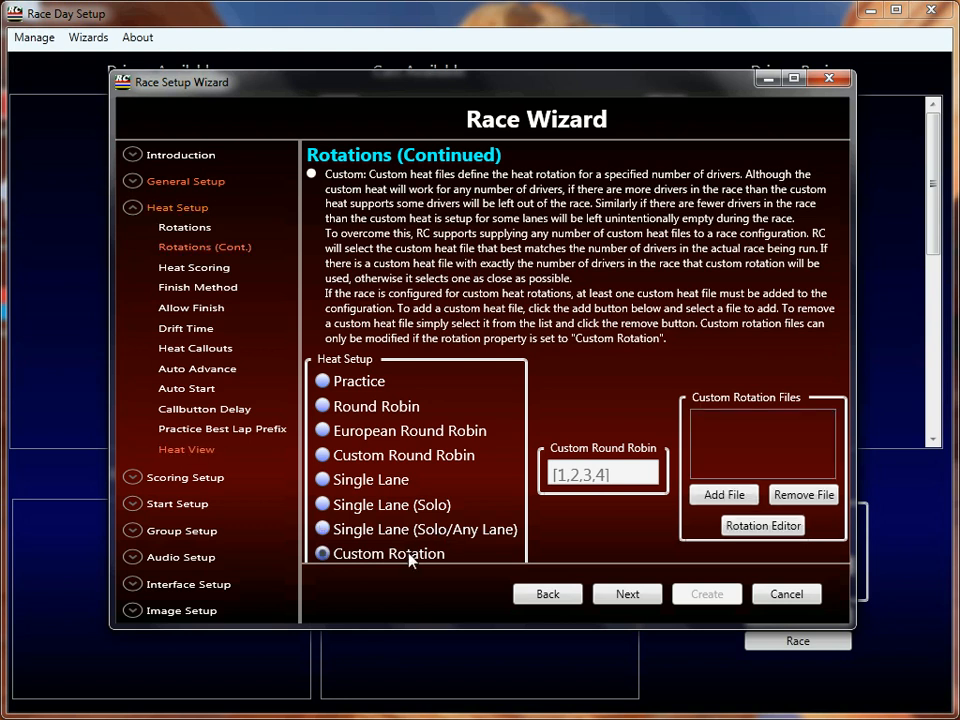